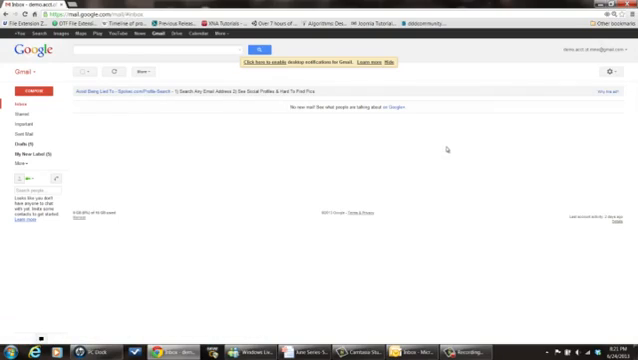
# Step: Start a new blank email message from the inbox
pyautogui.click(37, 89)
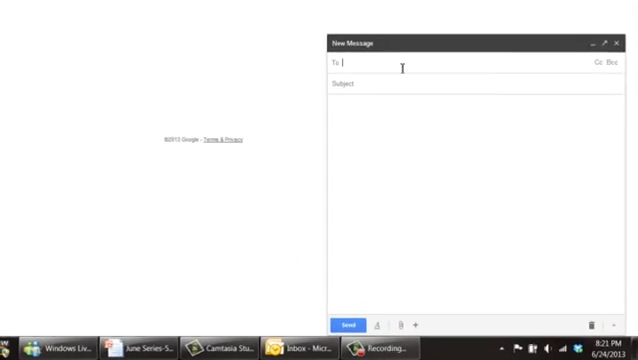
pyautogui.write('mathew_pl')
pyautogui.click(476, 83)
pyautogui.write('Distimo Analysis')
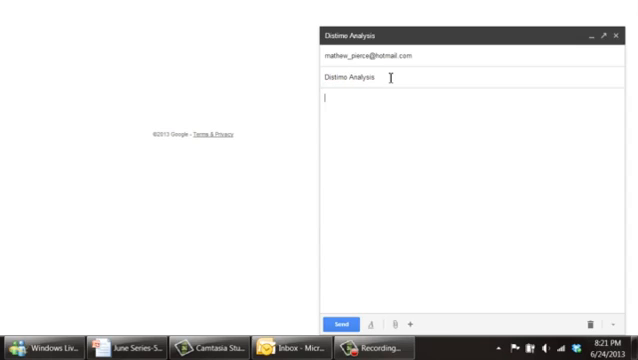
pyautogui.write('Check this out!')
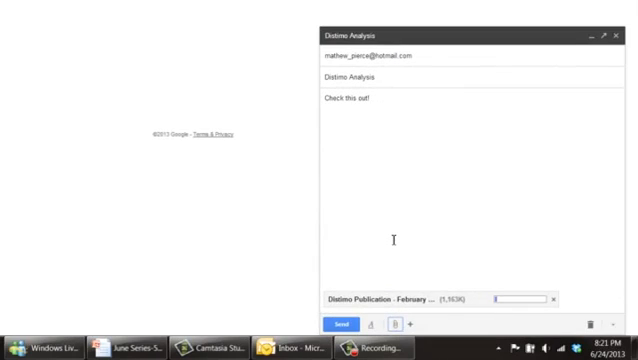
pyautogui.moveTo(497, 252)
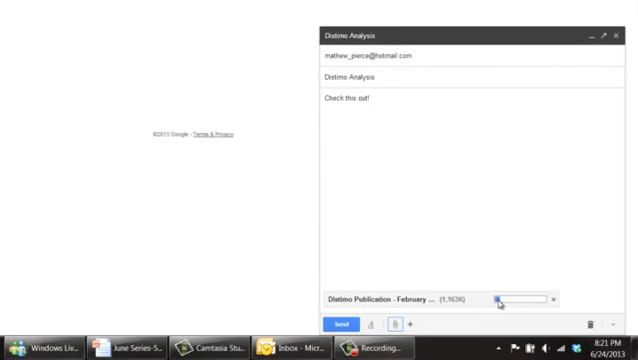
pyautogui.moveTo(510, 305)
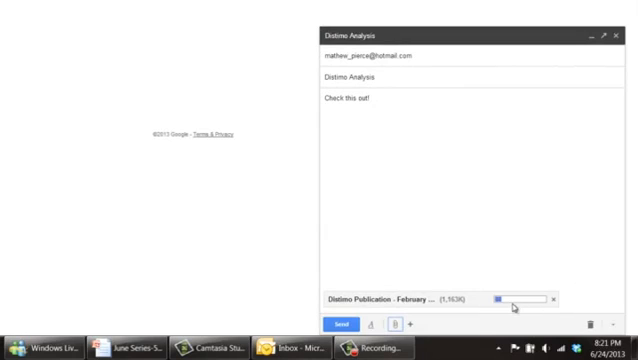